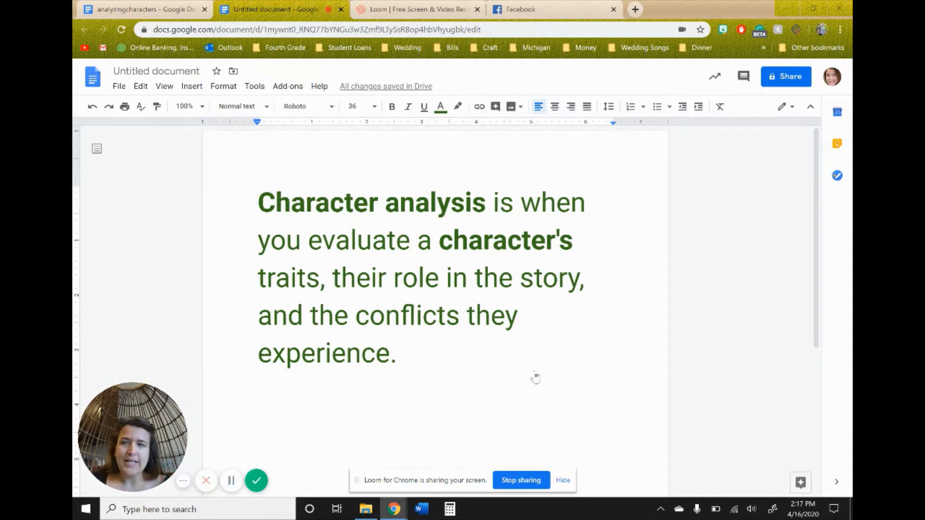
Step: Switch to the Analyzing Characters document and scroll down to the character chart
left_click(142, 9)
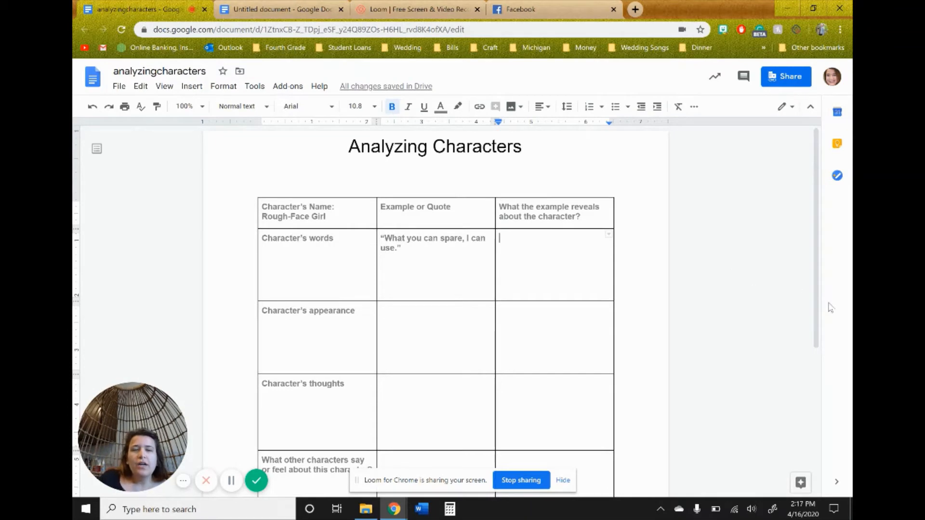
scroll("down", 3)
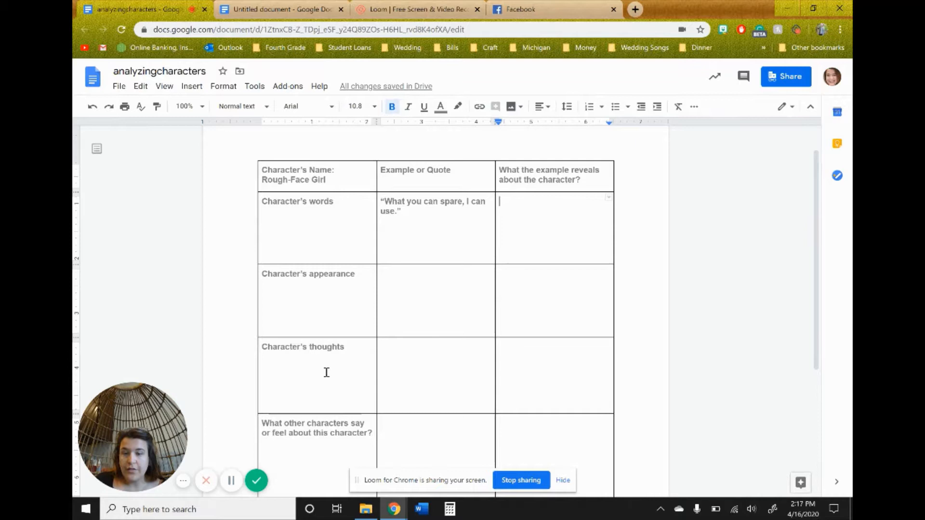
mouse_move(332, 438)
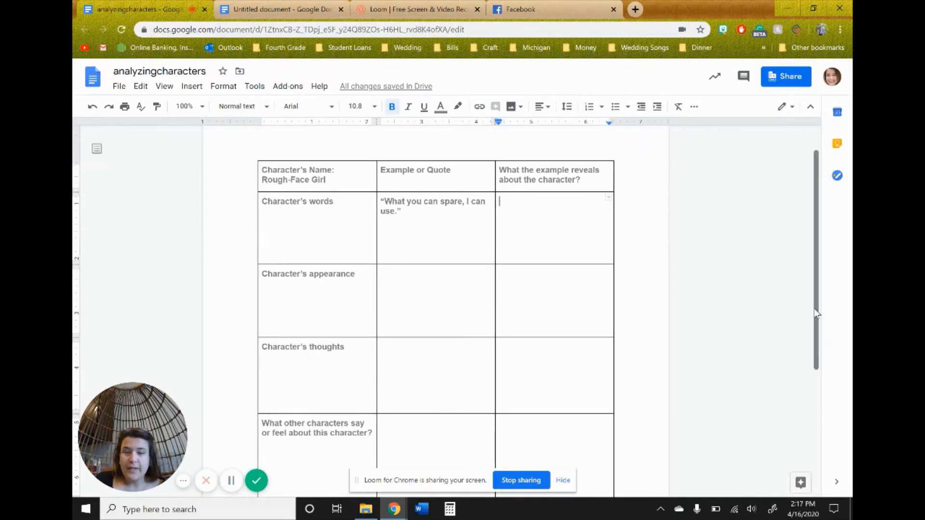
scroll("down", 3)
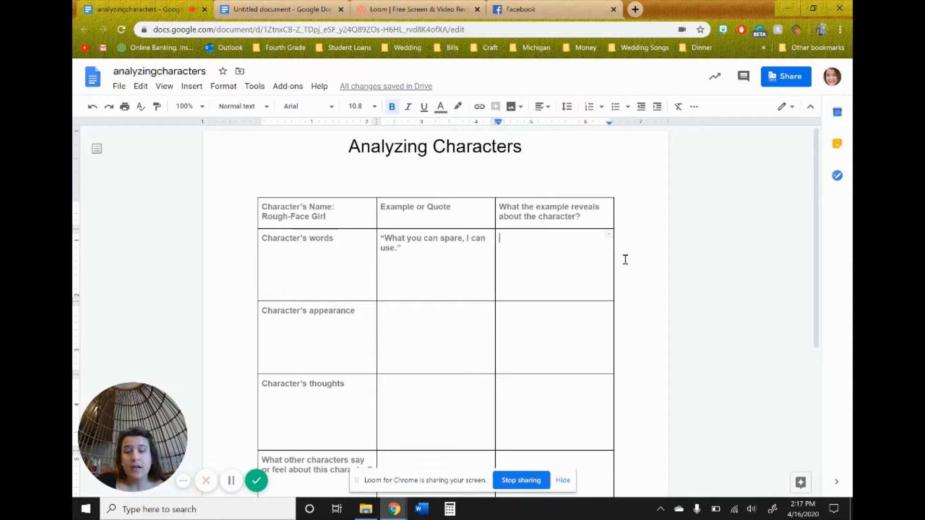
mouse_move(440, 223)
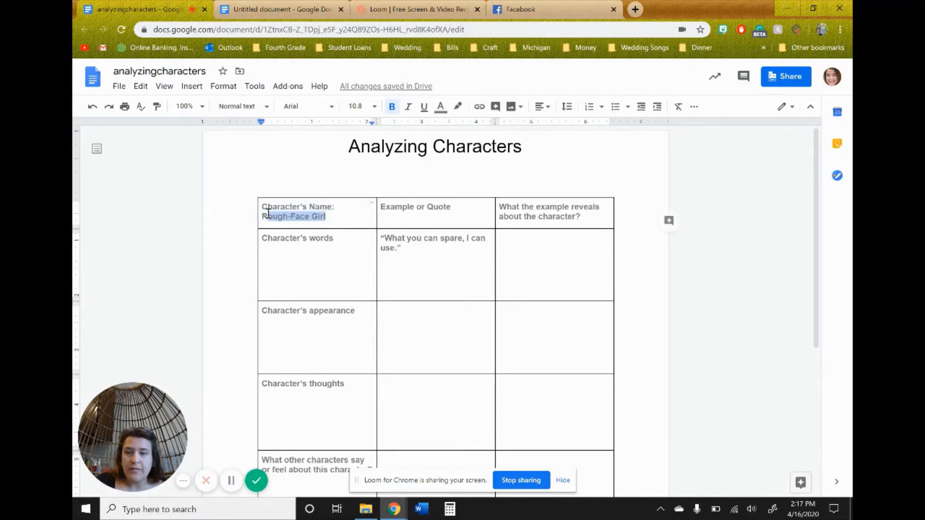
left_click(392, 107)
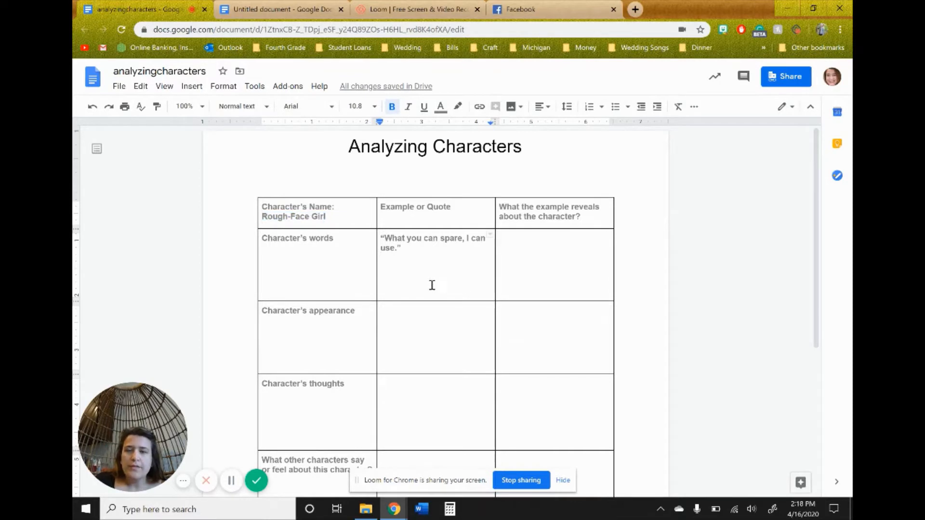
mouse_move(401, 272)
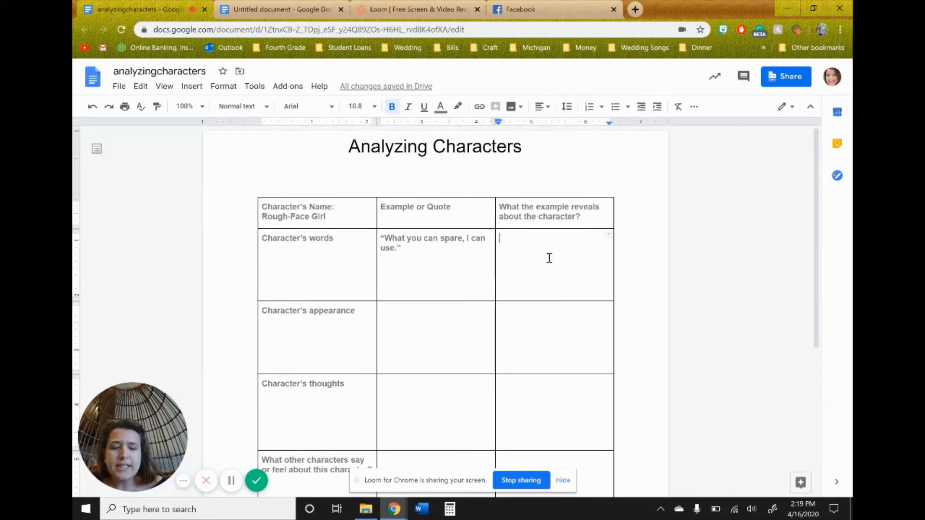
Step: List the traits -kind, -good heart and -resourceful, accepting the spelling suggestion for resourceful
type("-")
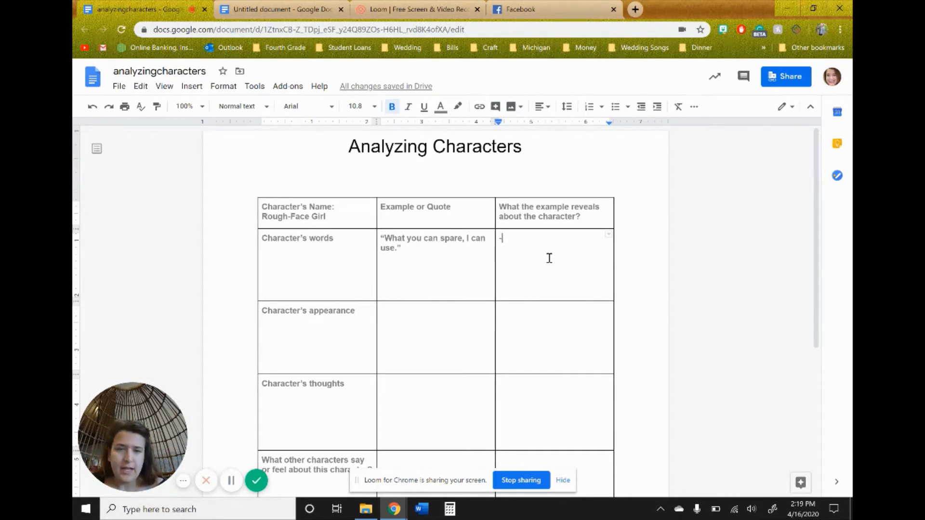
type("kind")
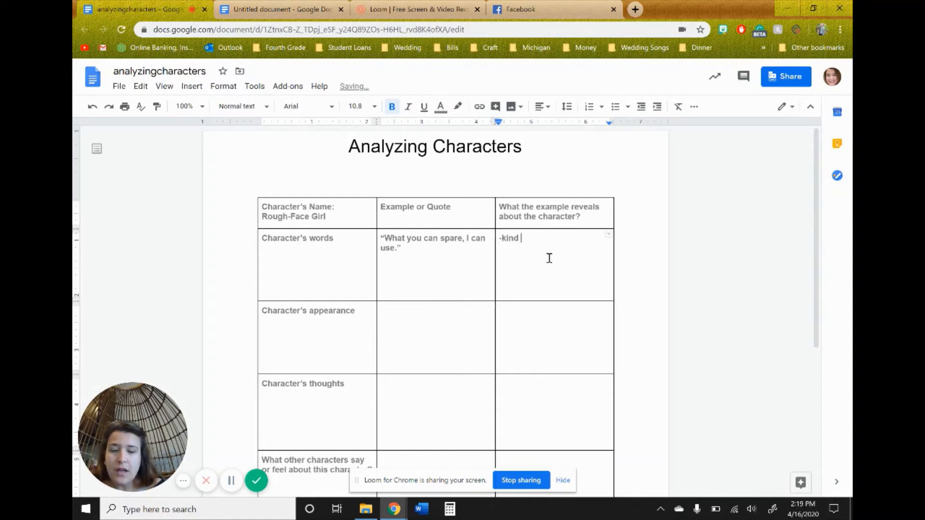
key("Enter")
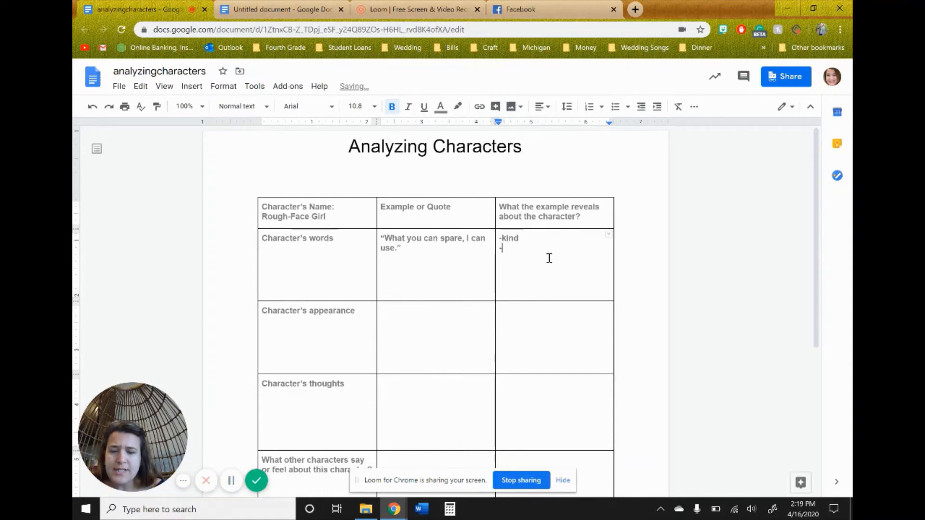
type("-good heart")
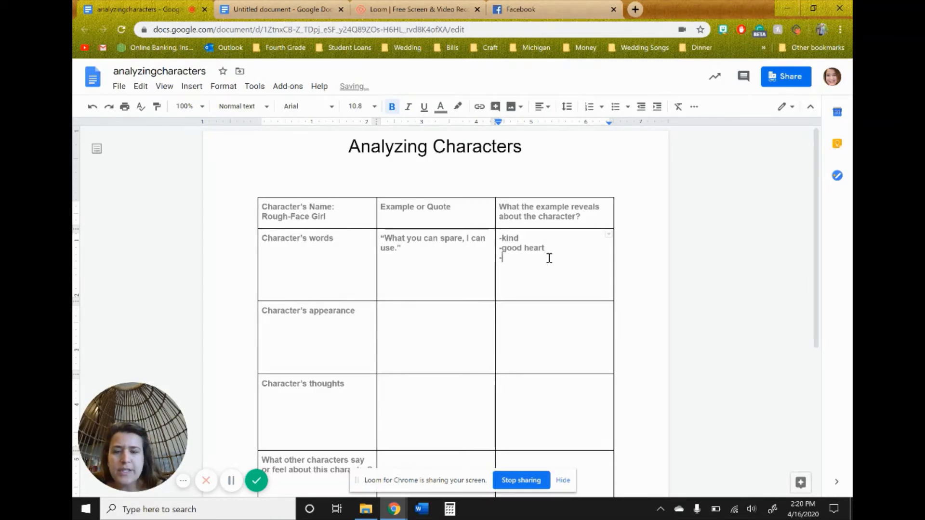
type("resou")
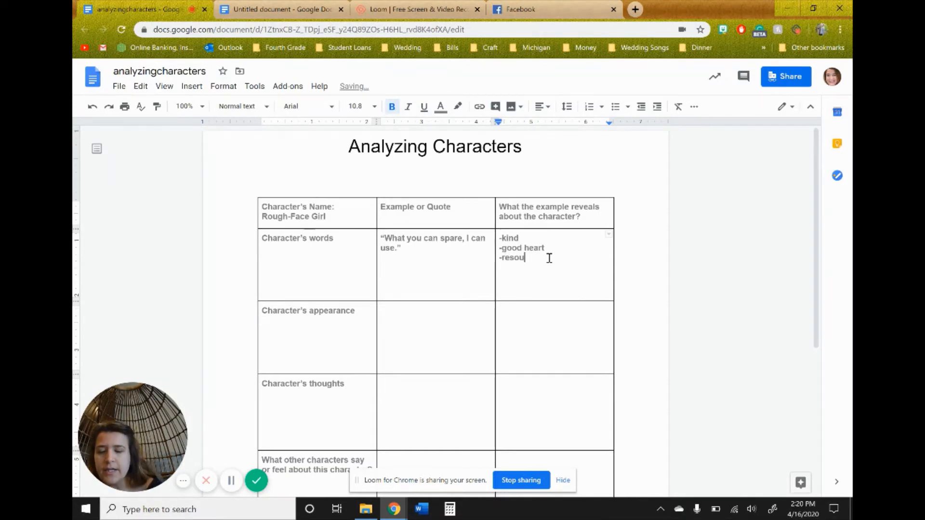
type("cexful")
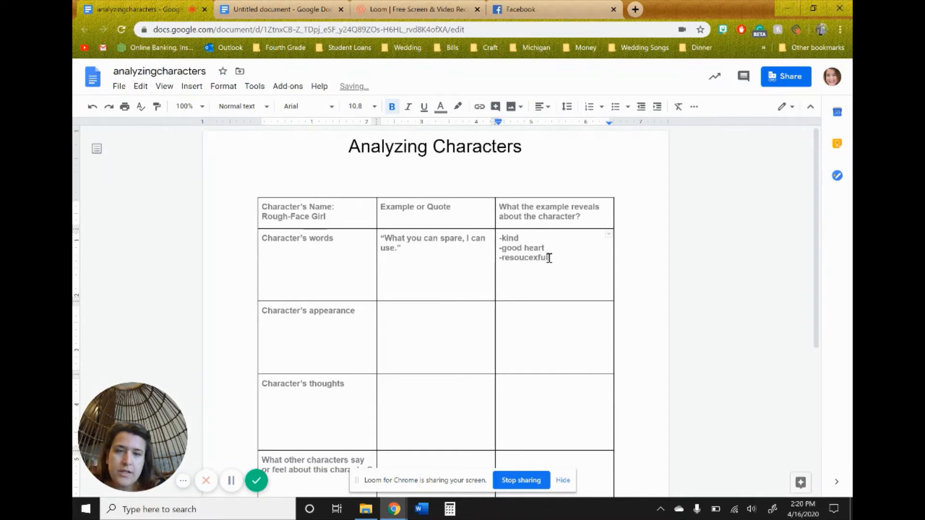
key("Backspace")
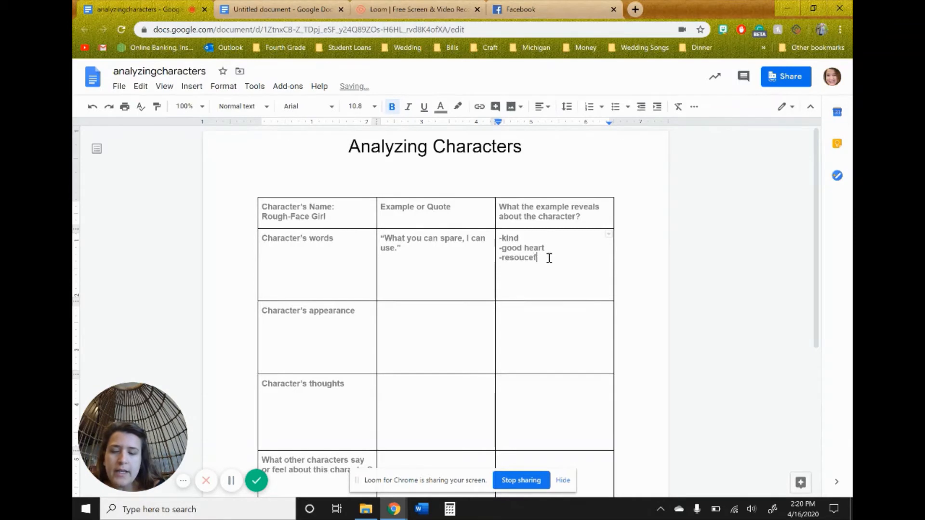
type("ul")
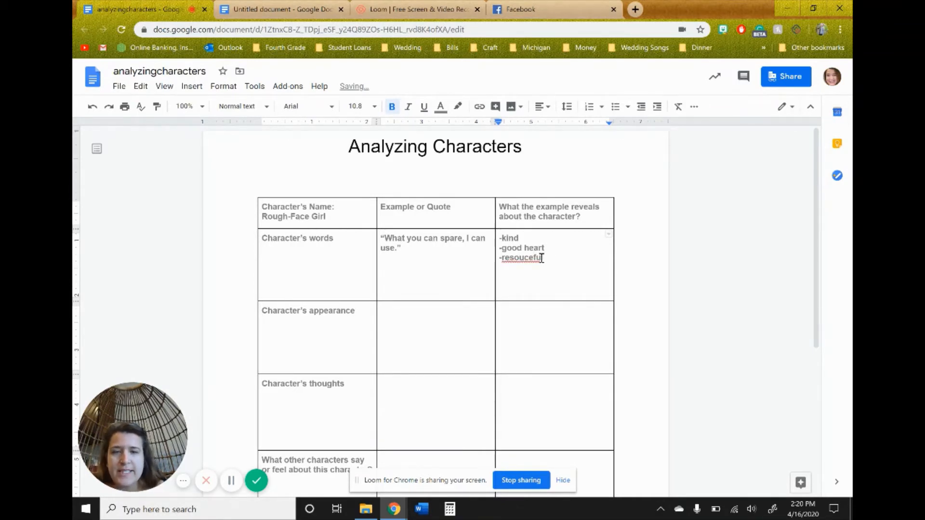
right_click(522, 258)
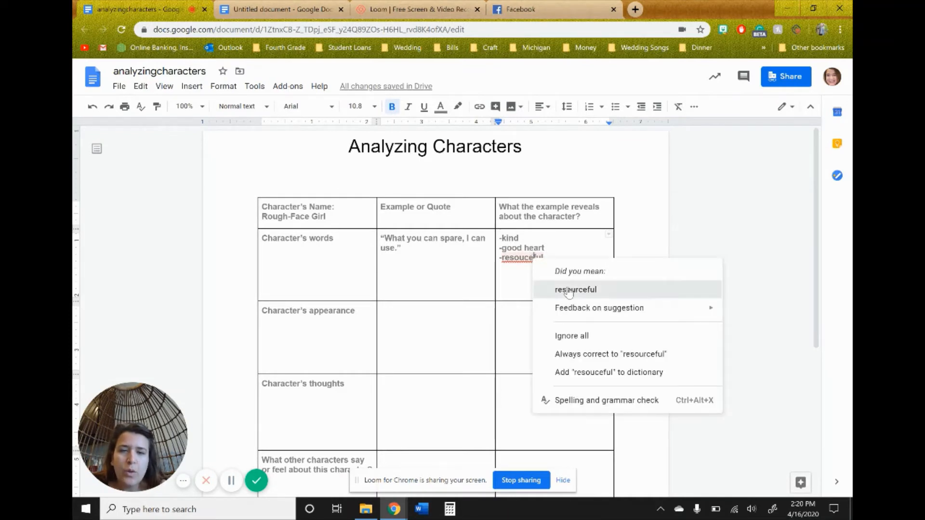
left_click(576, 289)
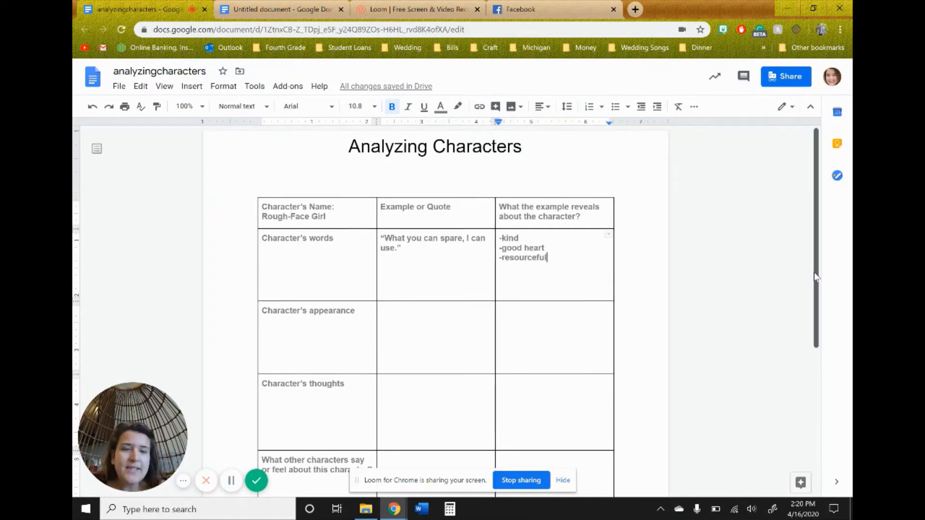
scroll("down", 3)
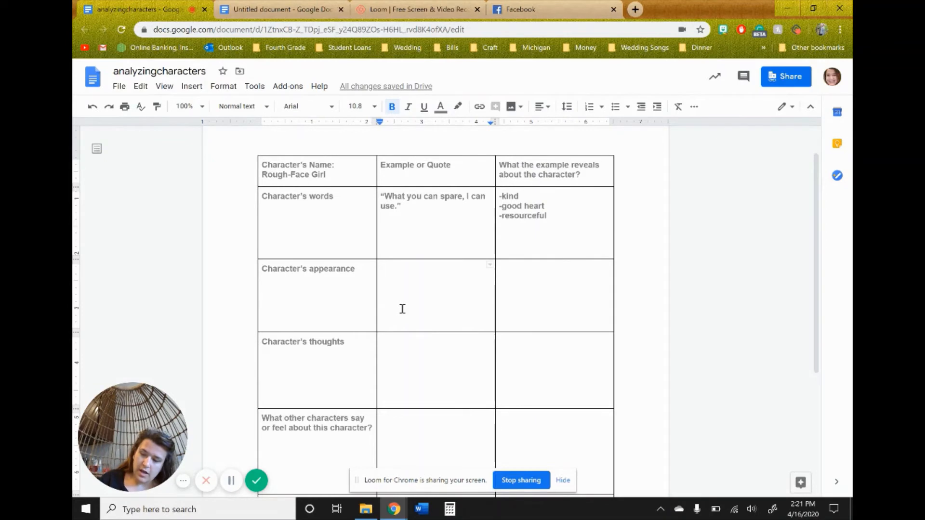
left_click(381, 268)
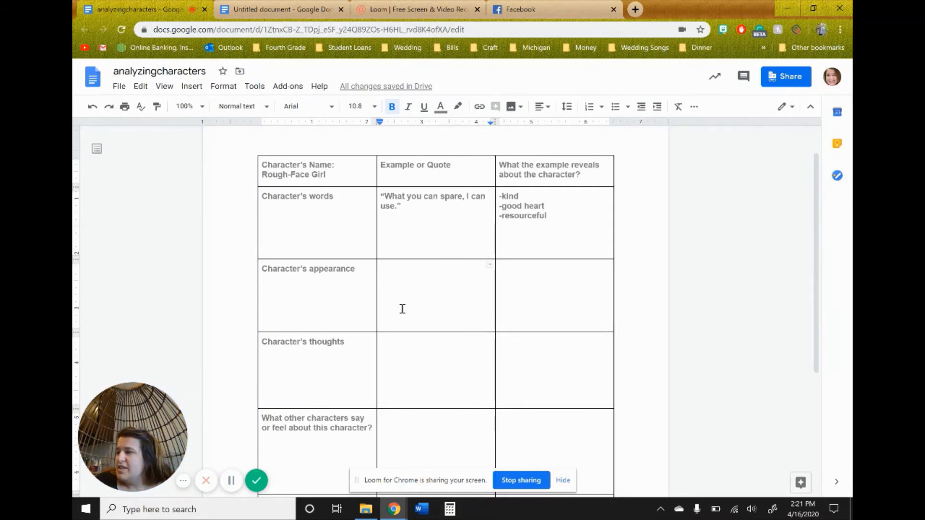
left_click(402, 269)
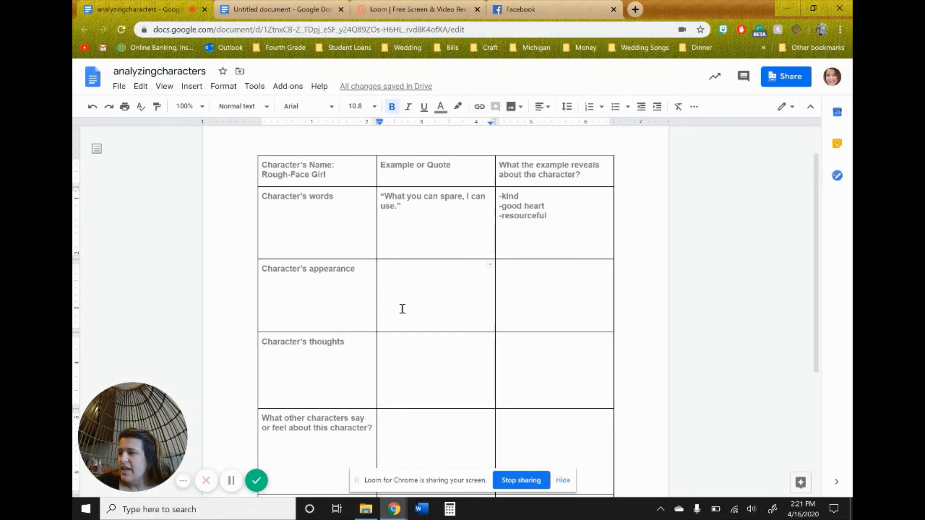
left_click(436, 270)
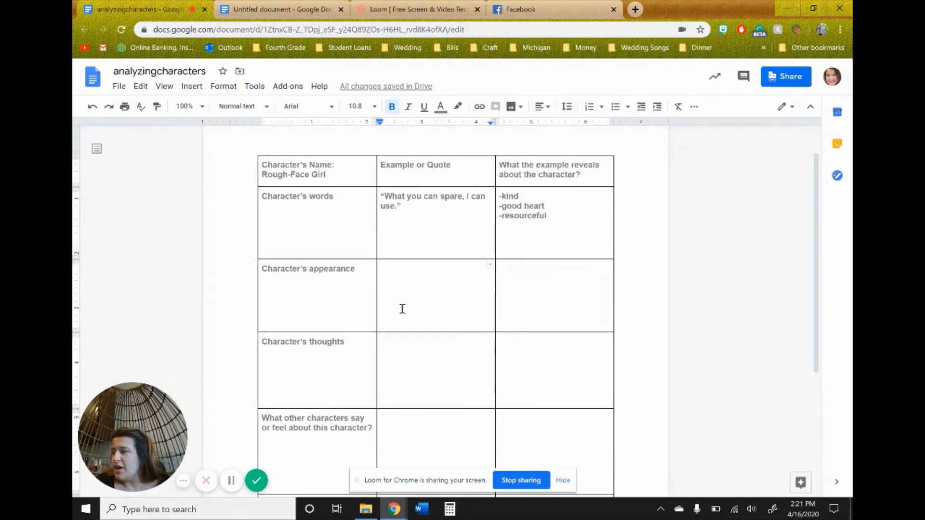
left_click(413, 268)
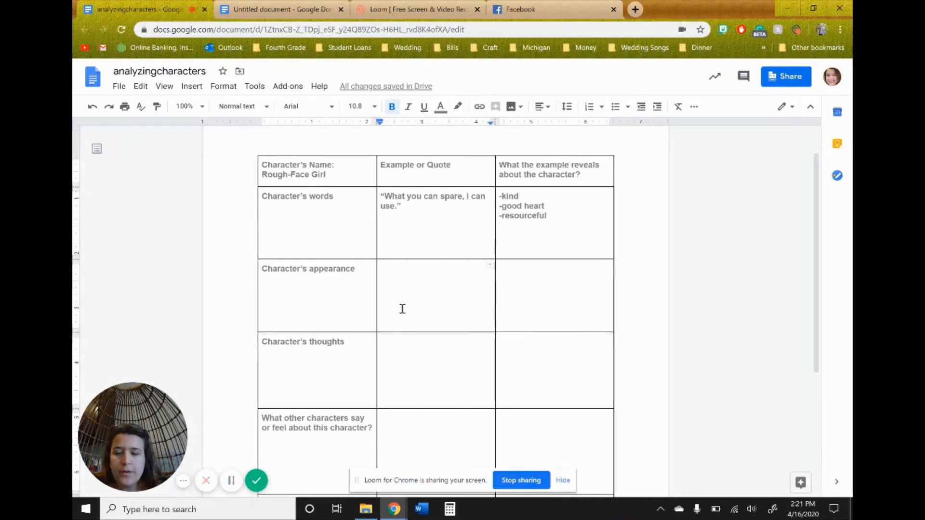
Step: Type the quote about her fire-marked arms, hands and face and ragged, charred black hair
type("Her")
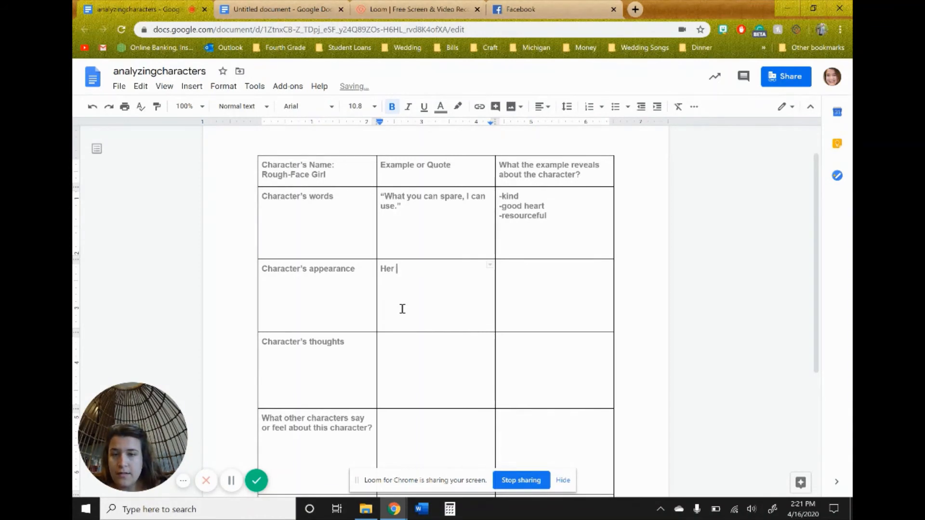
type("arms, hands and face were a")
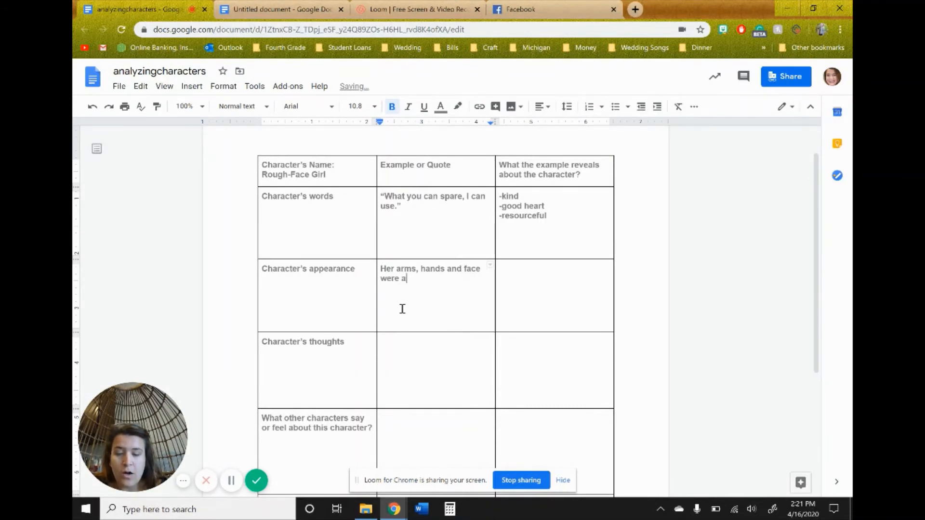
type("ll marked by the")
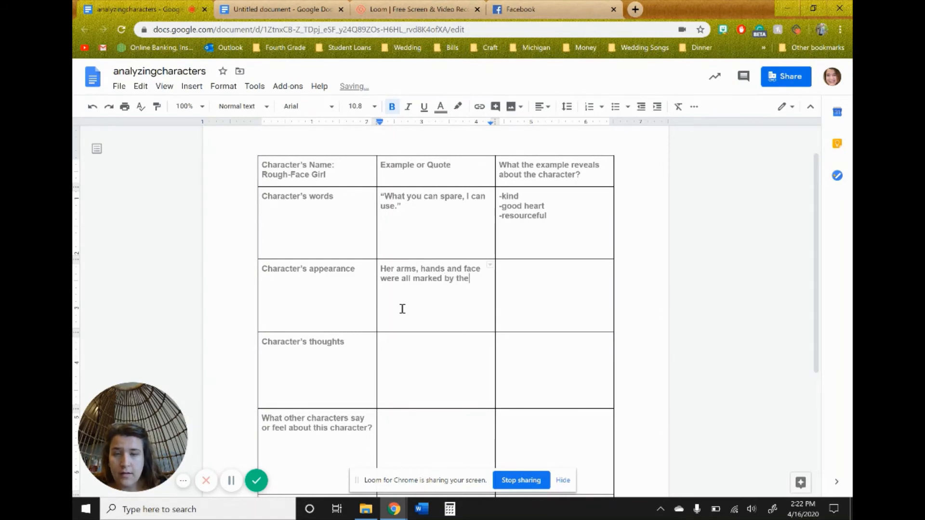
type("fire.")
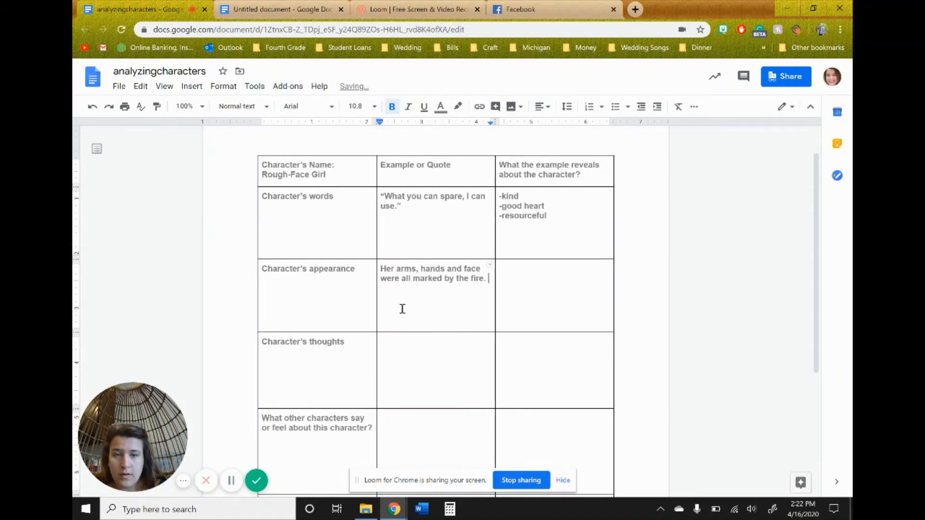
type("Her")
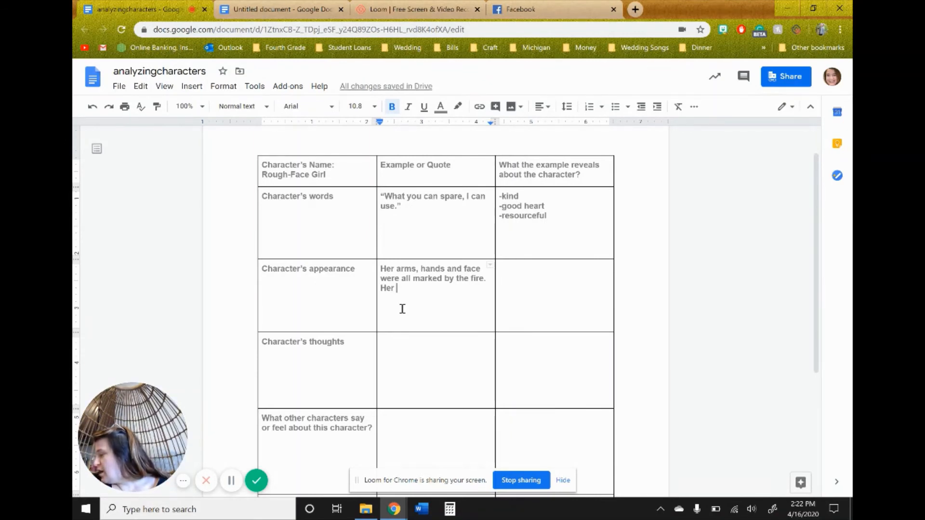
type("blac")
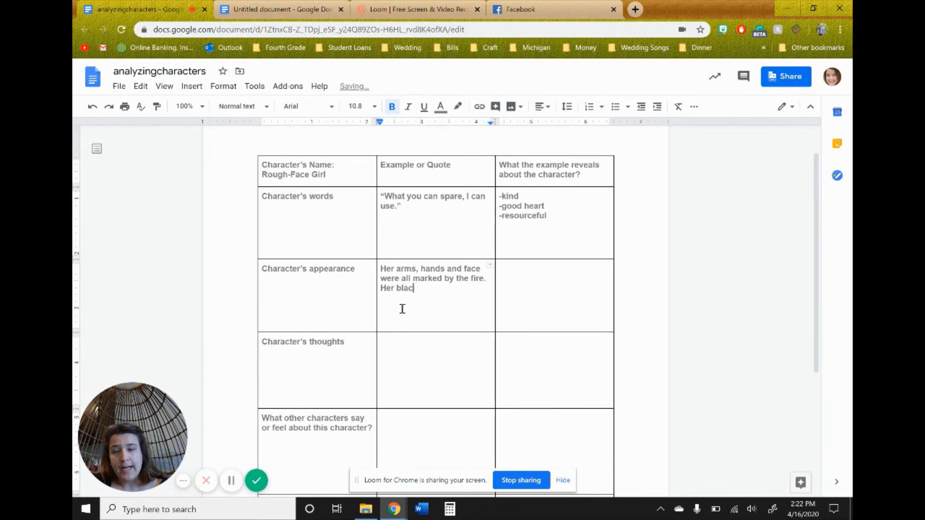
type("ling")
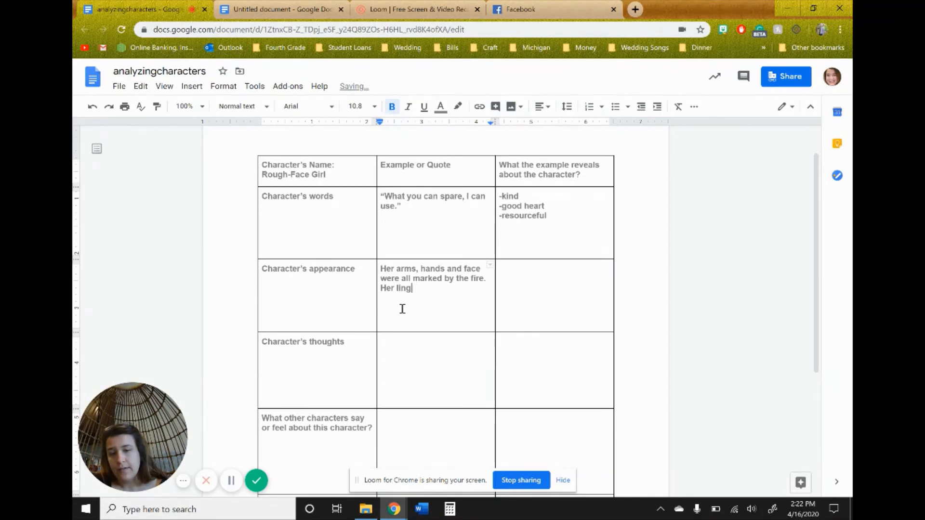
type("ong")
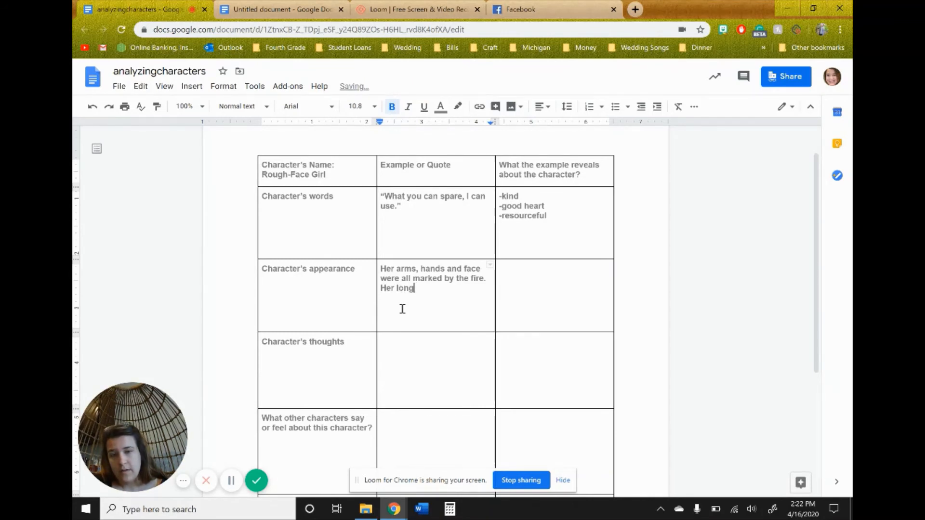
type("black hair is")
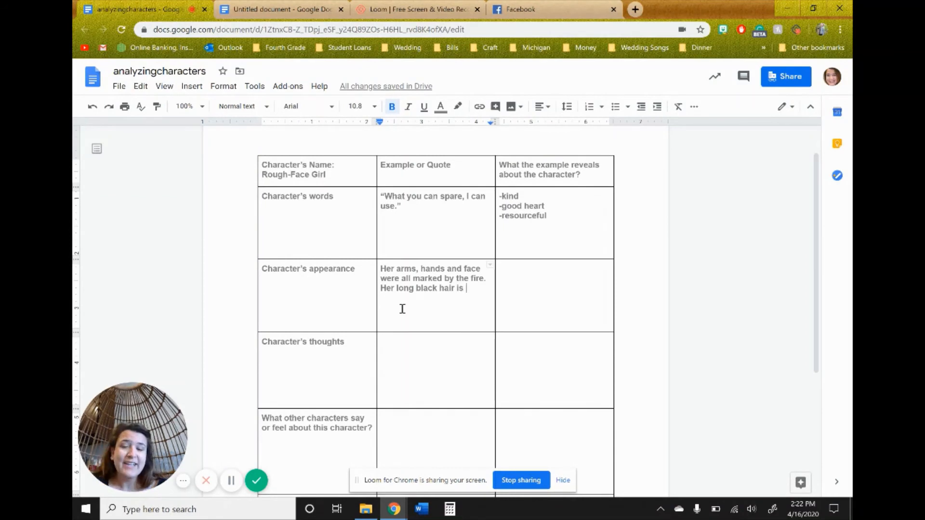
type("ragged cha")
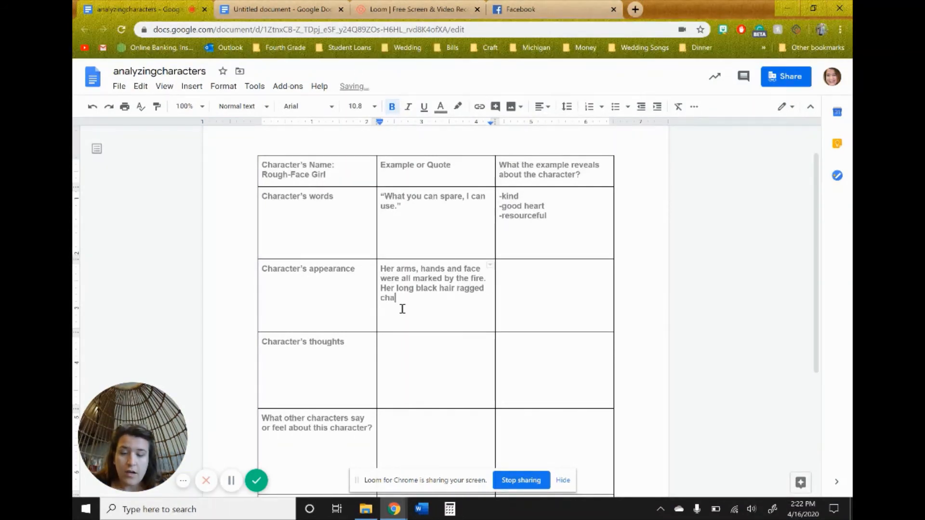
type("rred.")
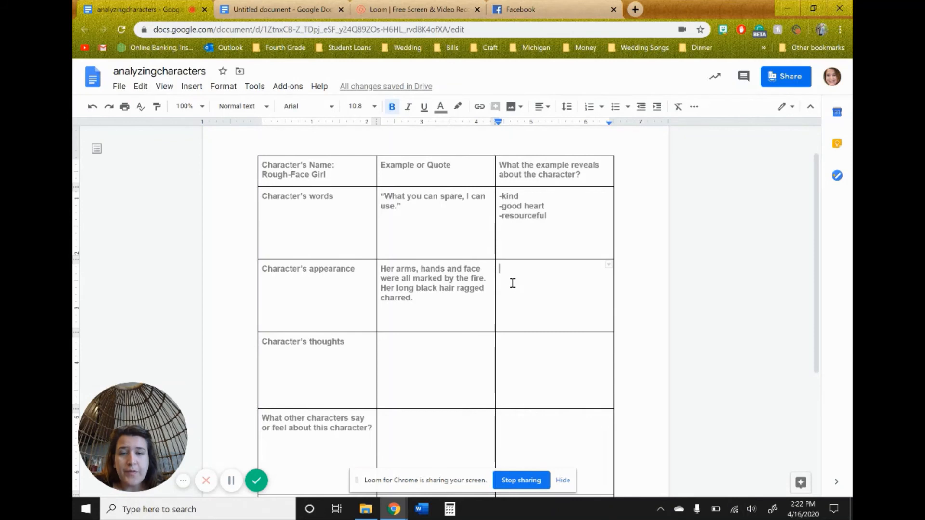
Step: Enter 'She is rough faced.' in the 'What the example reveals' cell
type("He")
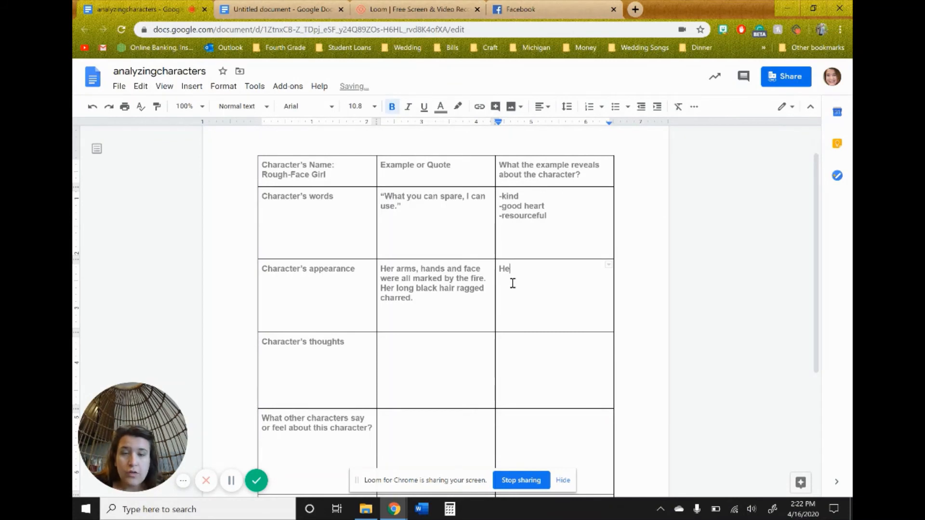
key("Backspace")
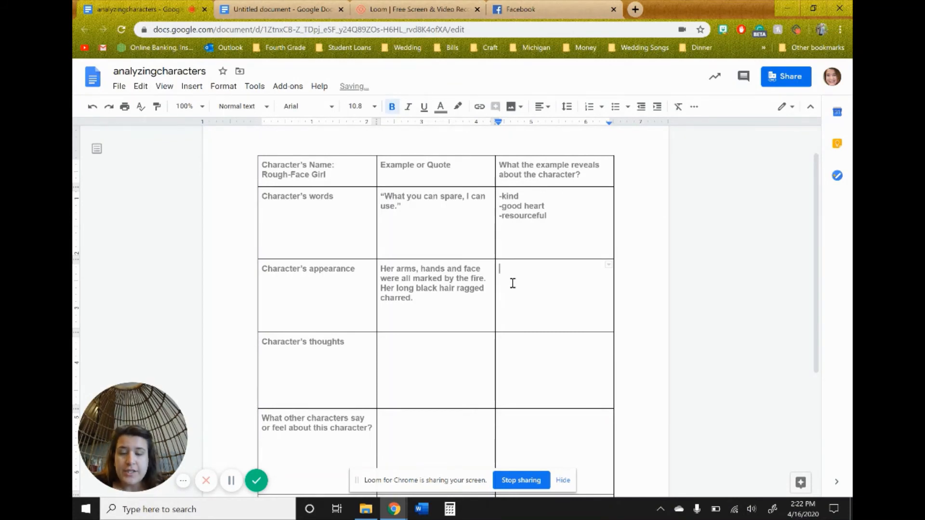
type("SHe ro")
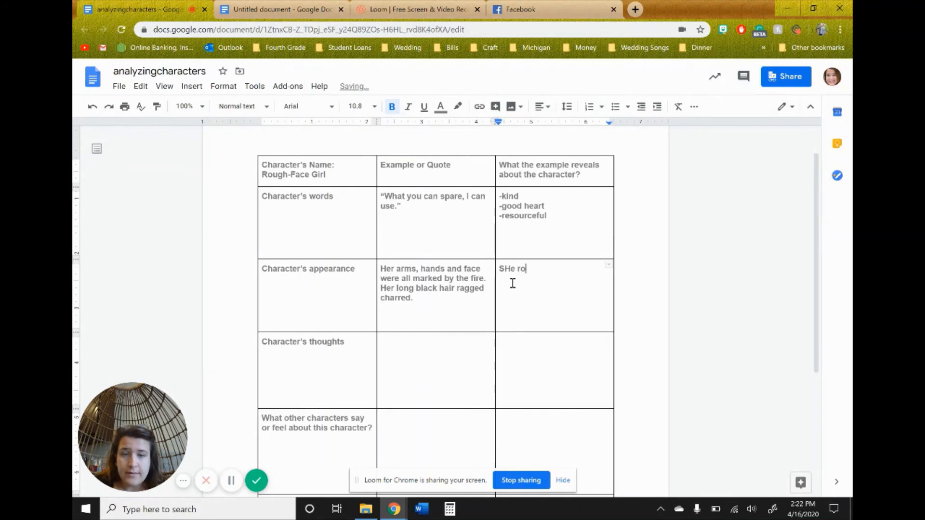
type("She s")
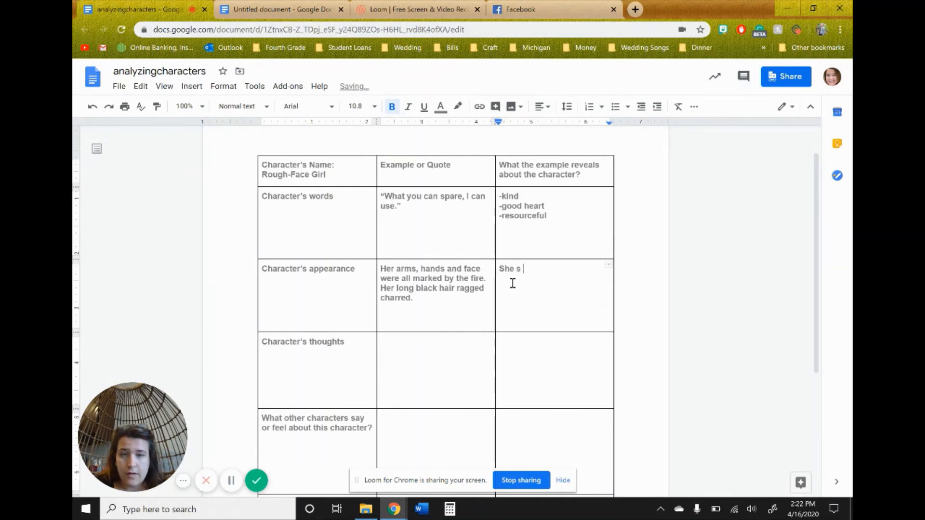
type("is")
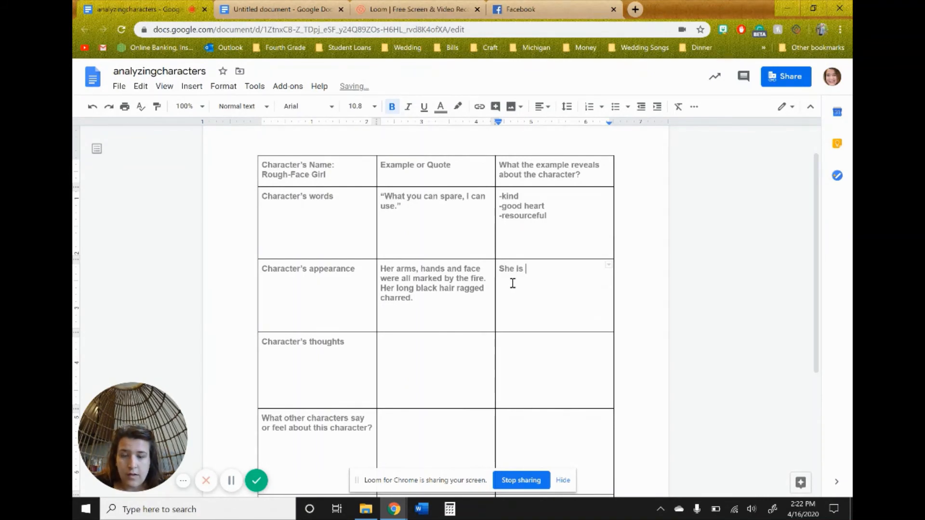
type("rough faced")
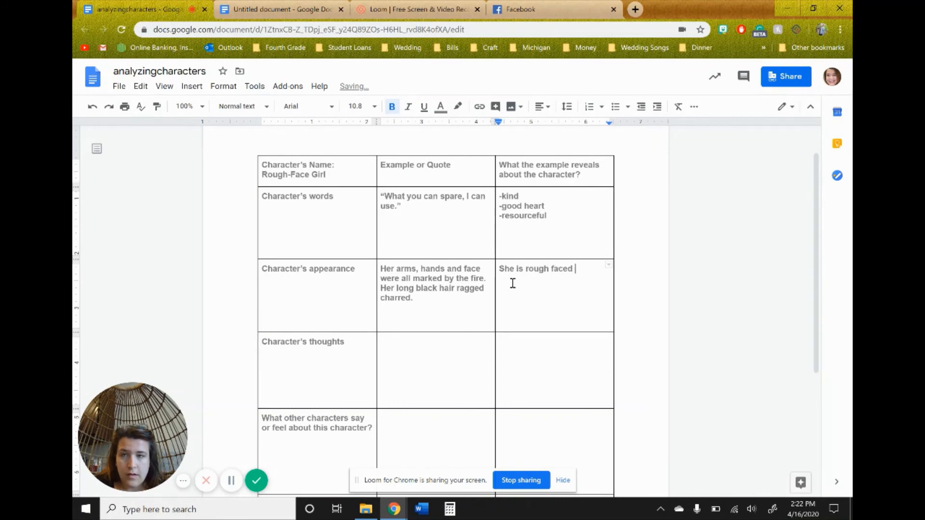
type("and")
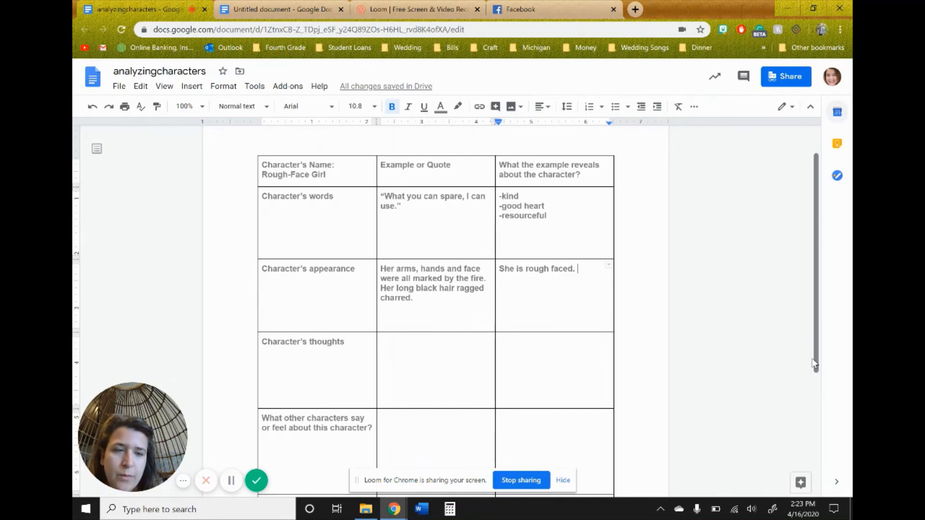
scroll("down", 3)
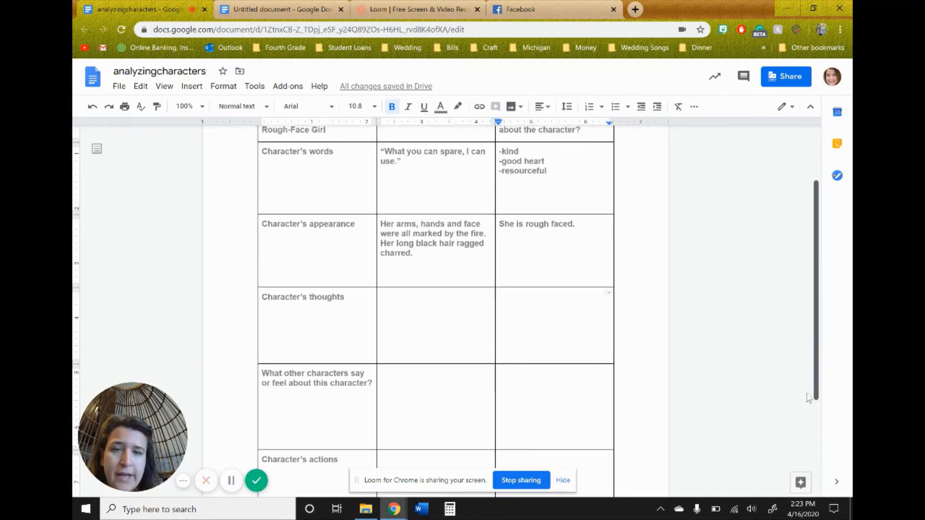
scroll("down", 3)
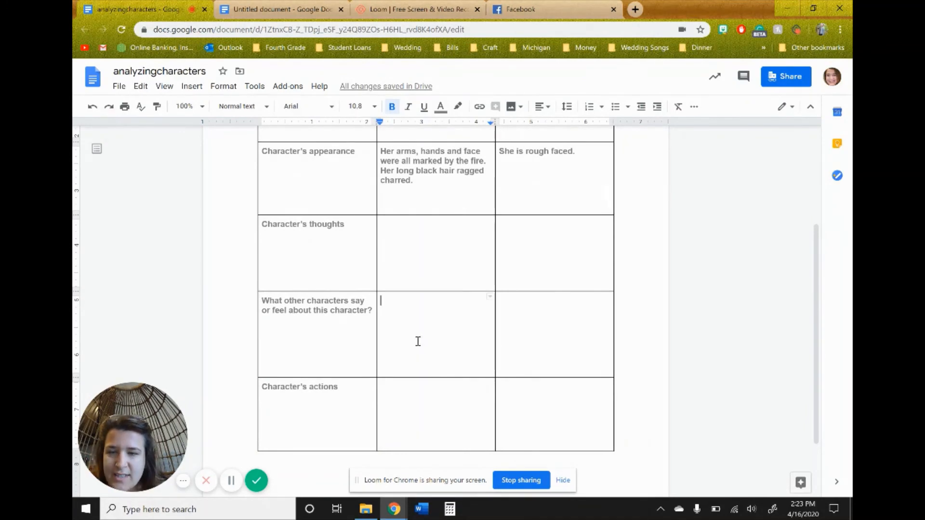
mouse_move(367, 324)
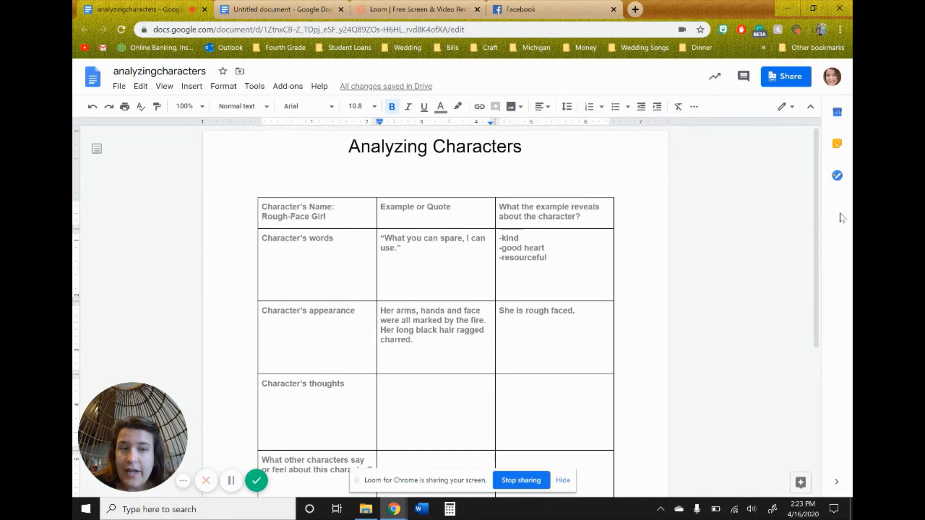
scroll("down", 3)
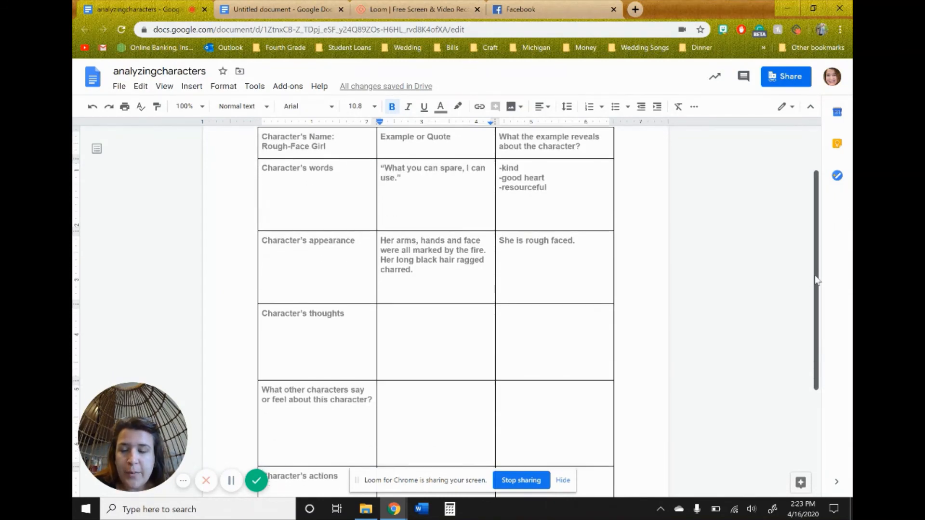
scroll("down", 3)
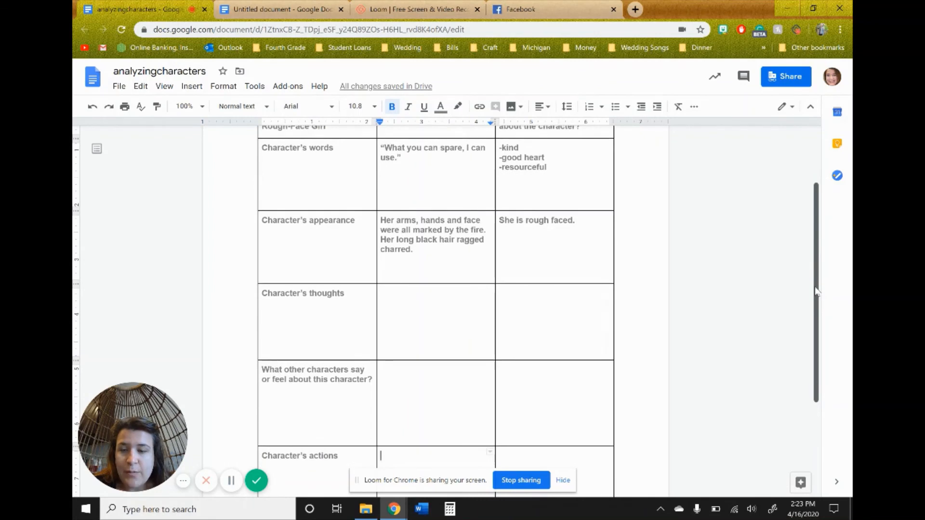
scroll("down", 3)
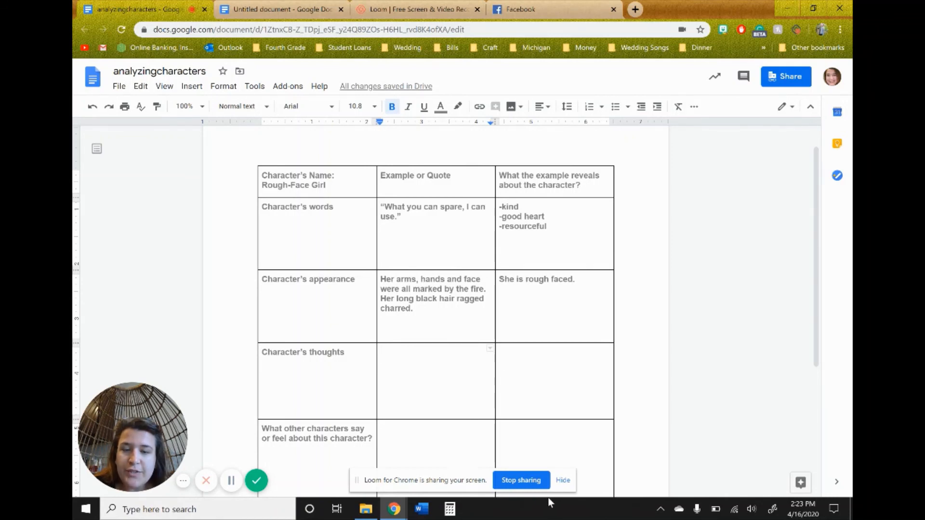
left_click(531, 381)
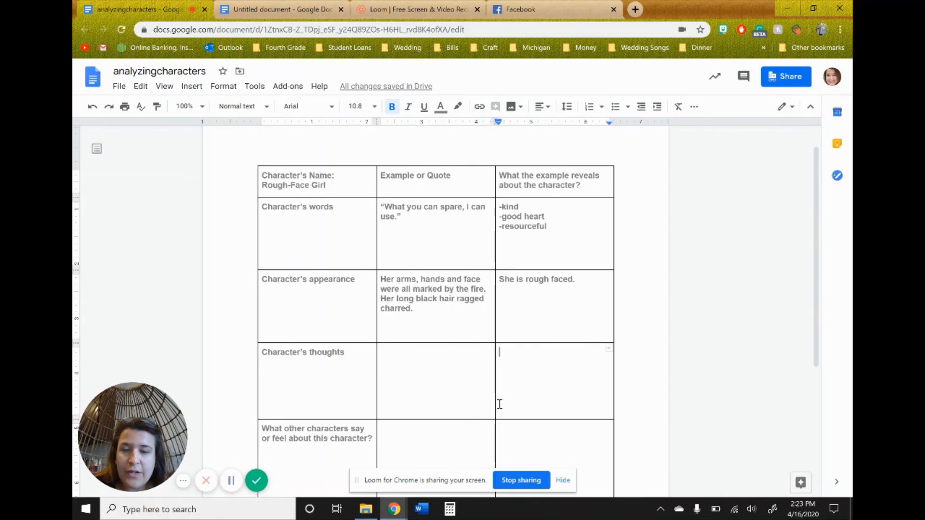